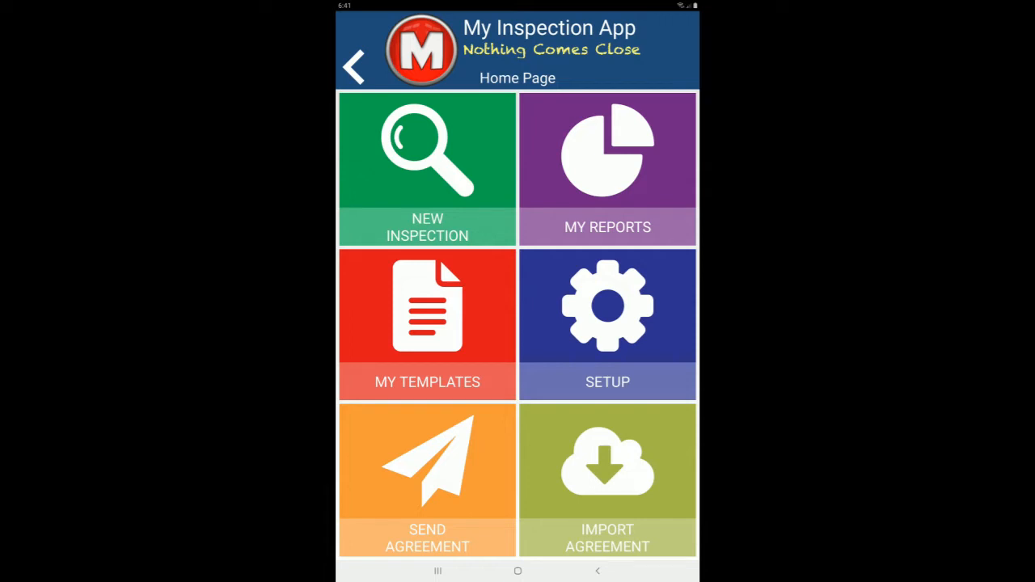
mouse_move(376, 562)
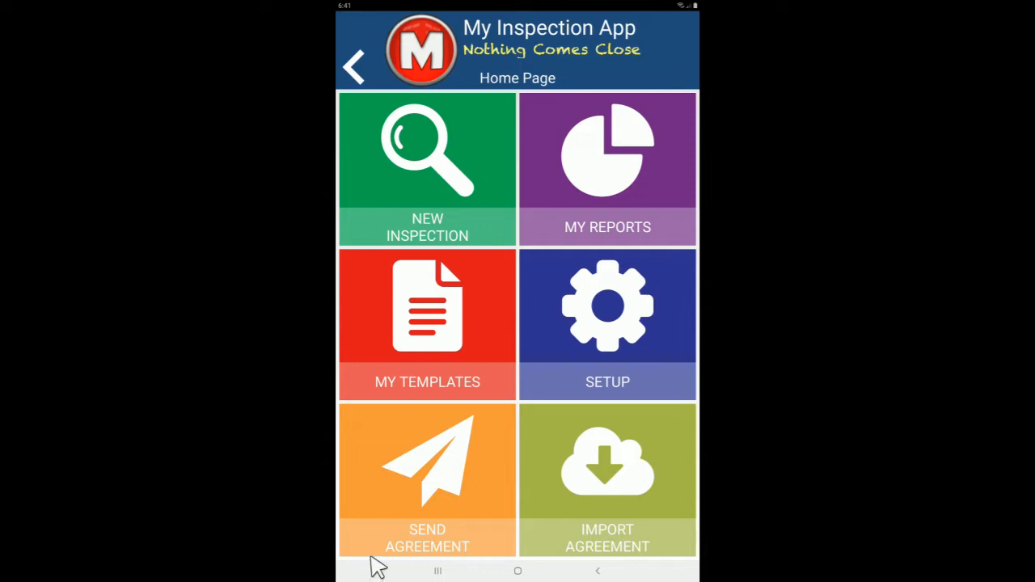
Step: Open MY TEMPLATES from the Home Page to see the Pre Purchase Building Inspection template
left_click(427, 323)
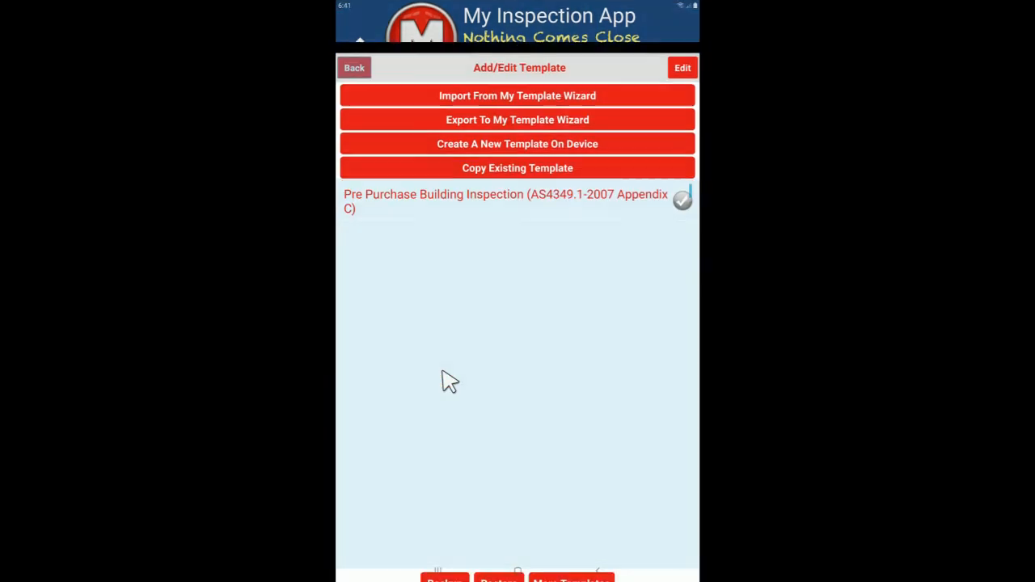
Step: Open the Import From My Template Wizard to list the template categories
left_click(517, 95)
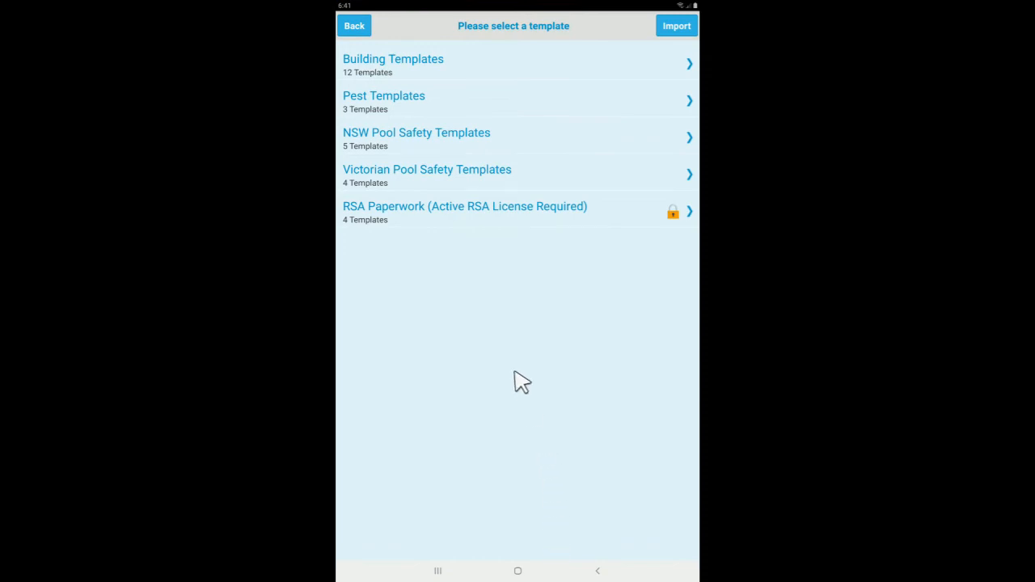
mouse_move(420, 68)
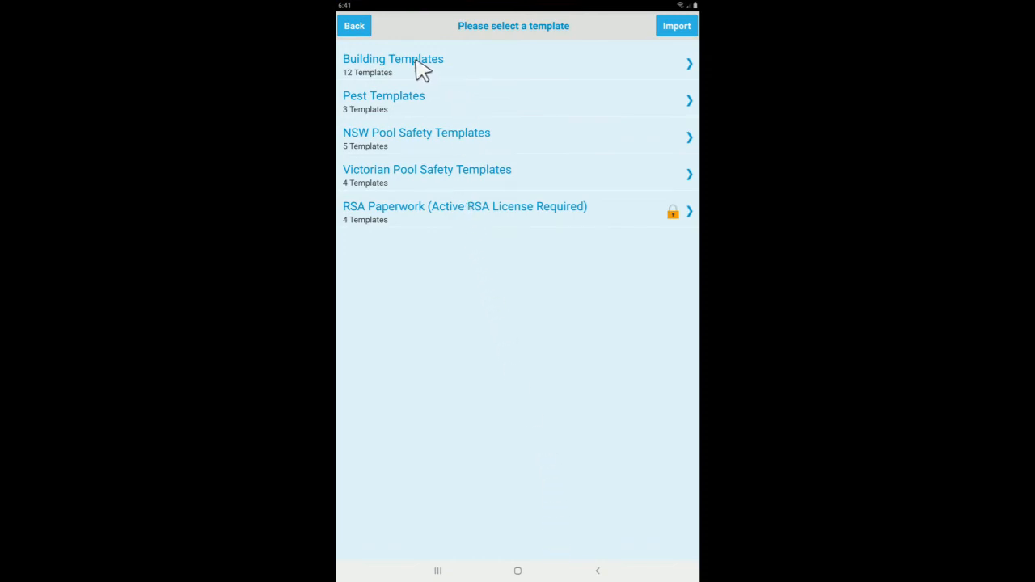
Step: Import the Staged Progress Inspection template from Building Templates and dismiss the success message
left_click(393, 58)
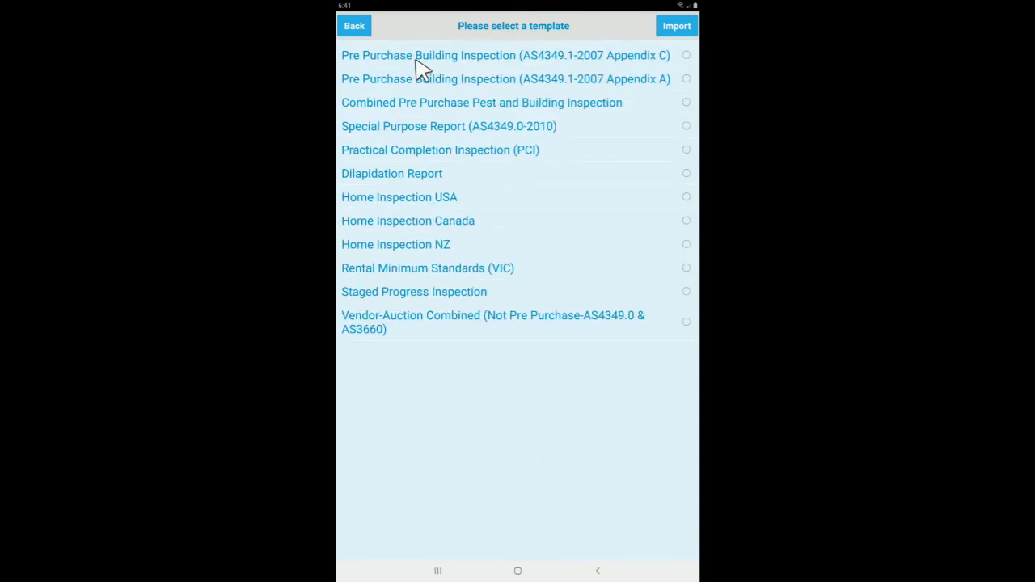
mouse_move(415, 130)
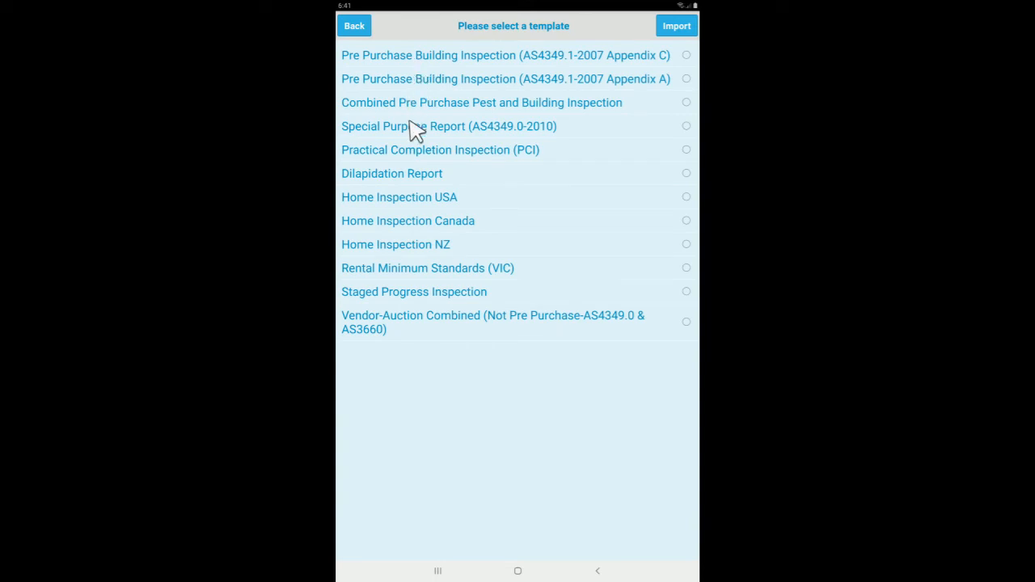
mouse_move(408, 303)
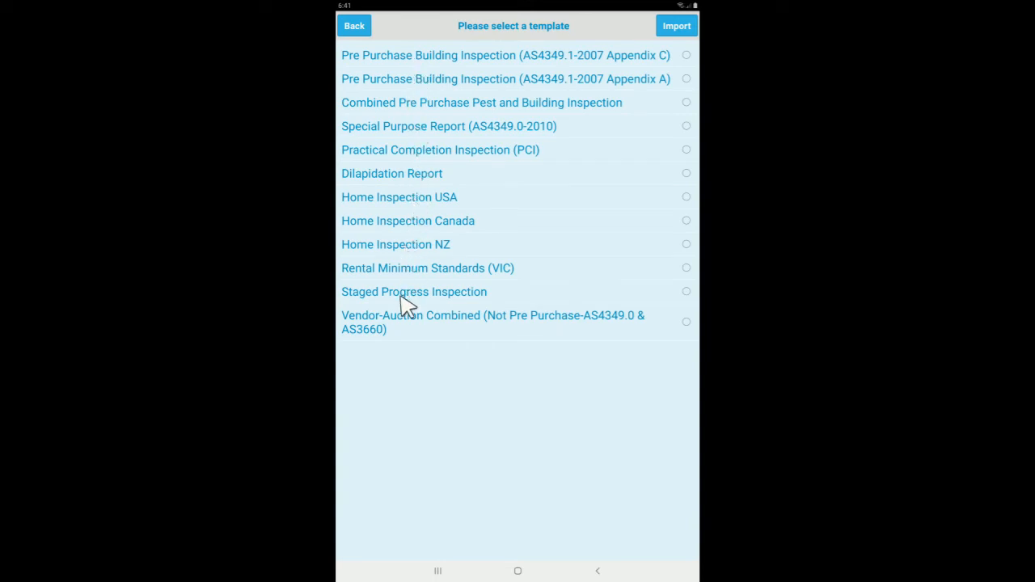
left_click(686, 291)
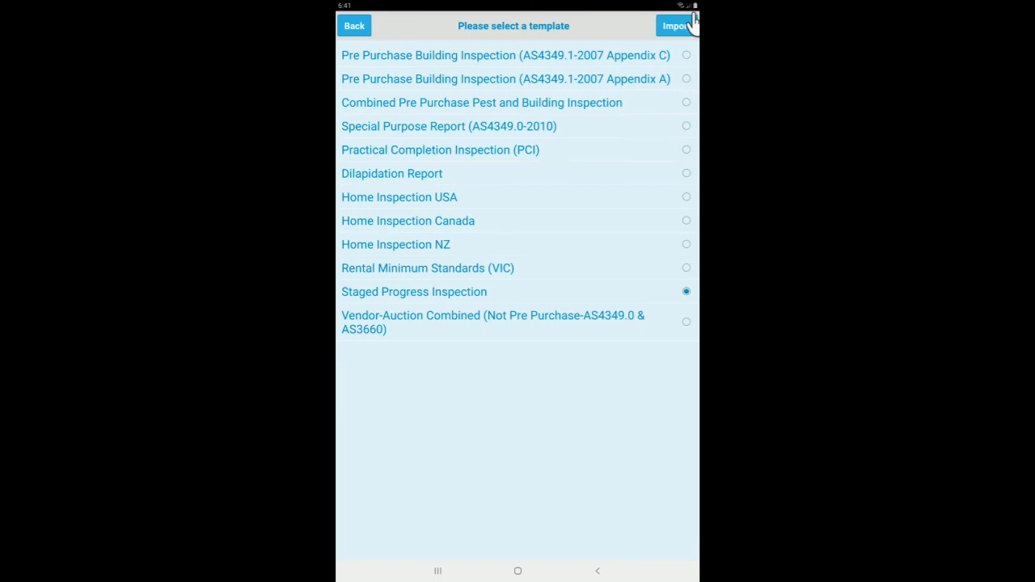
left_click(675, 25)
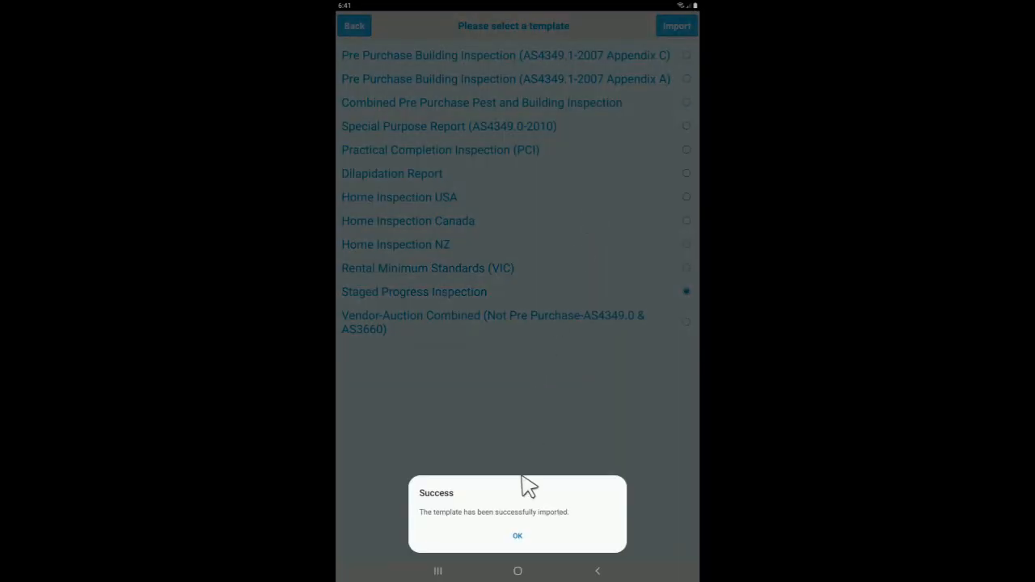
left_click(517, 535)
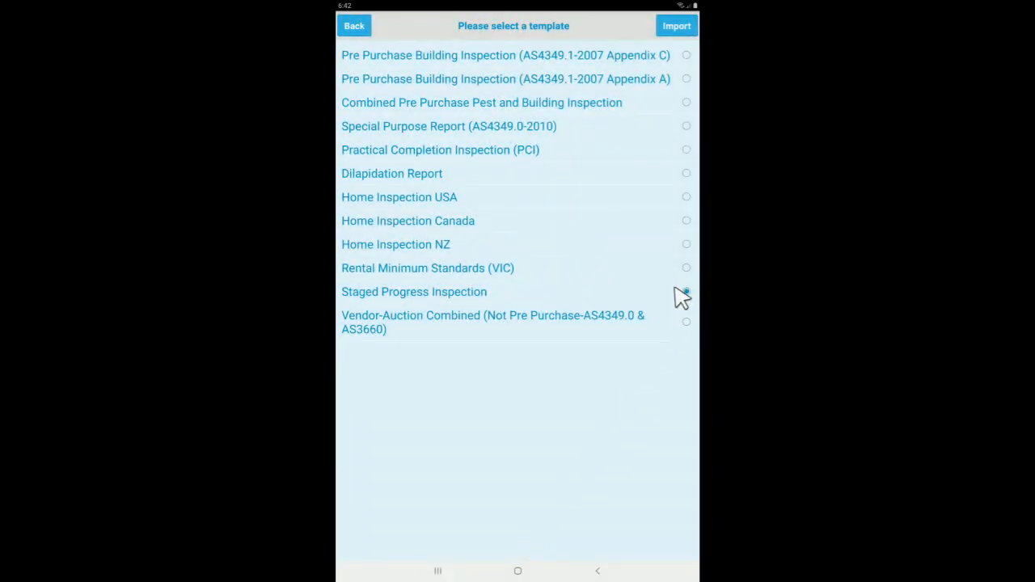
Step: Select Home Inspection NZ and PCI templates, then go back to the categories without importing
left_click(686, 244)
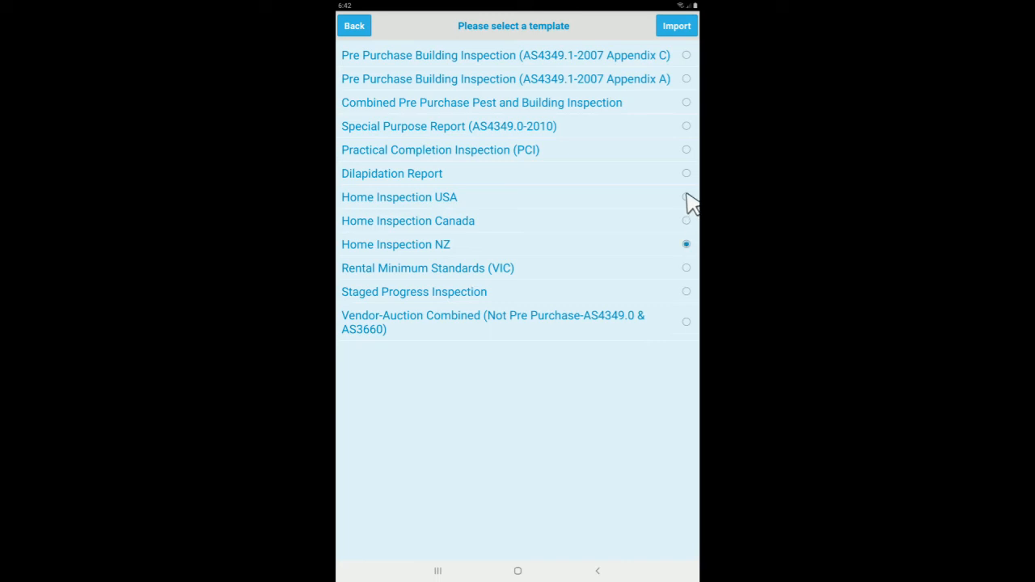
left_click(685, 149)
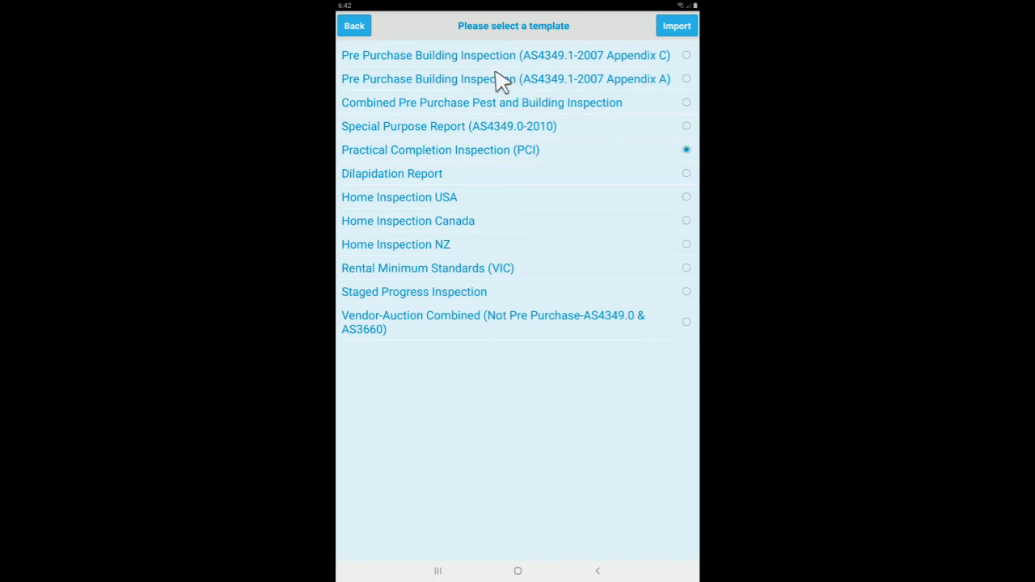
left_click(354, 25)
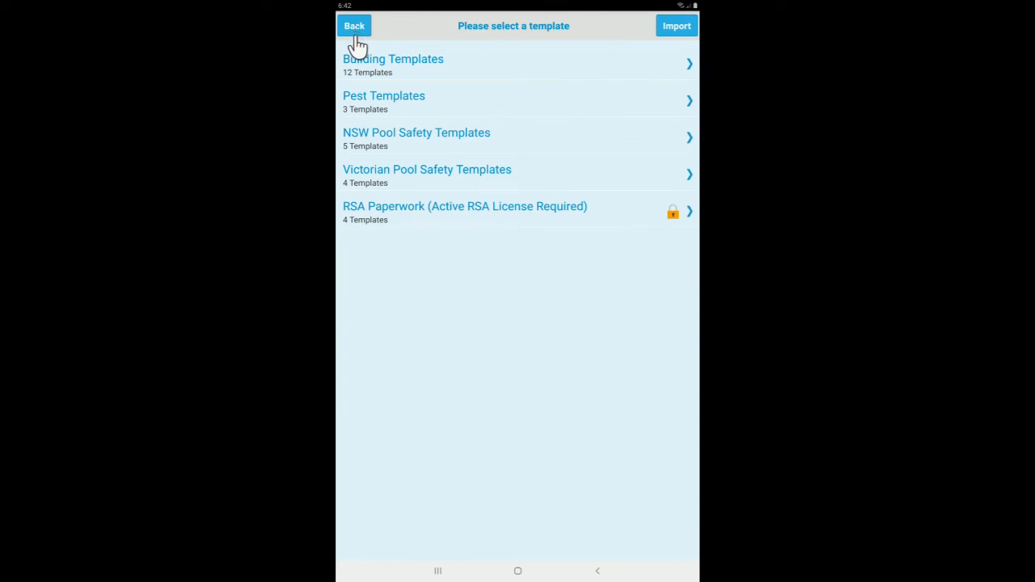
mouse_move(373, 187)
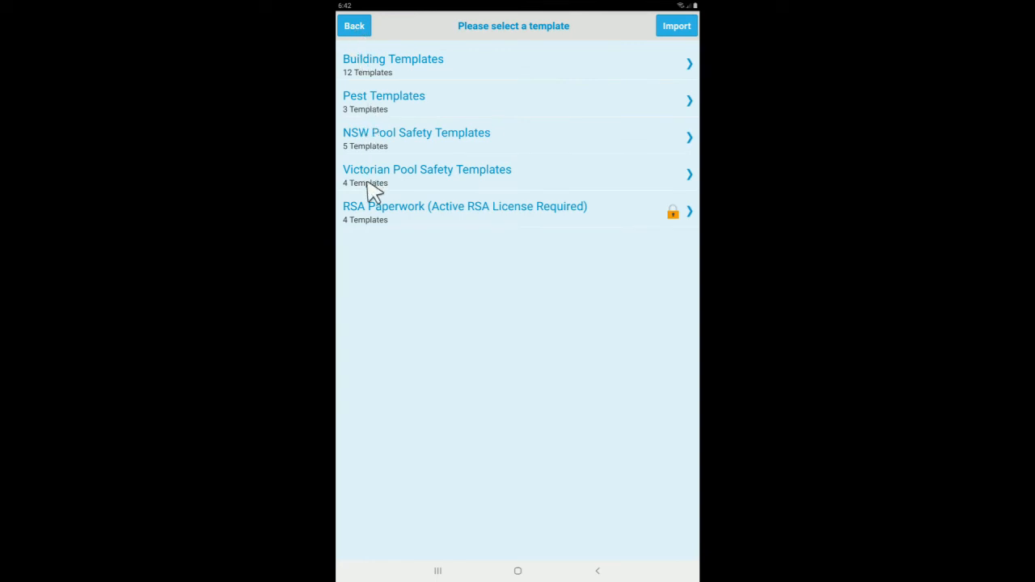
Step: Import the NSW Pool Inspection AS 1926-1986 template and return to the installed template list
left_click(417, 138)
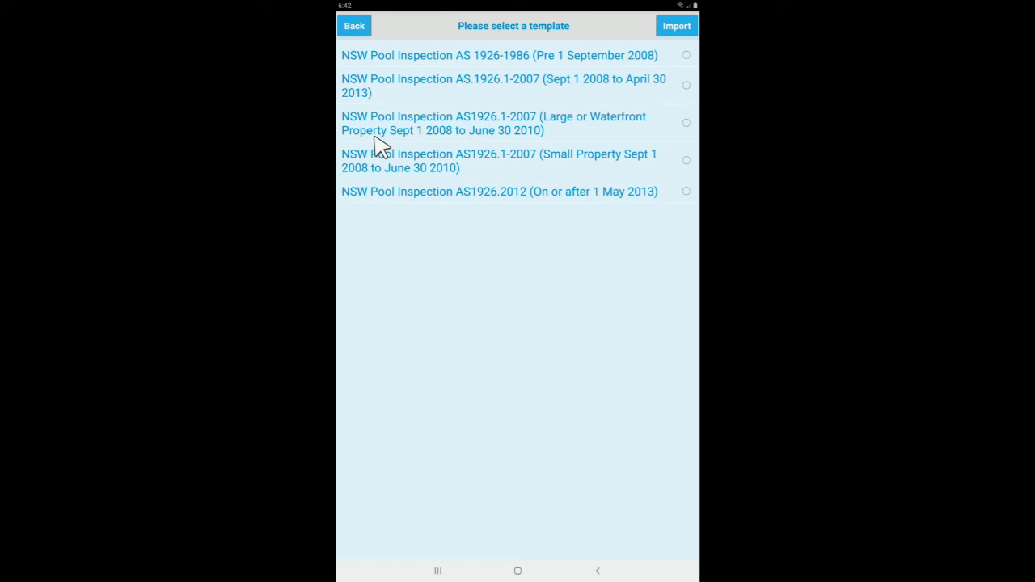
left_click(685, 55)
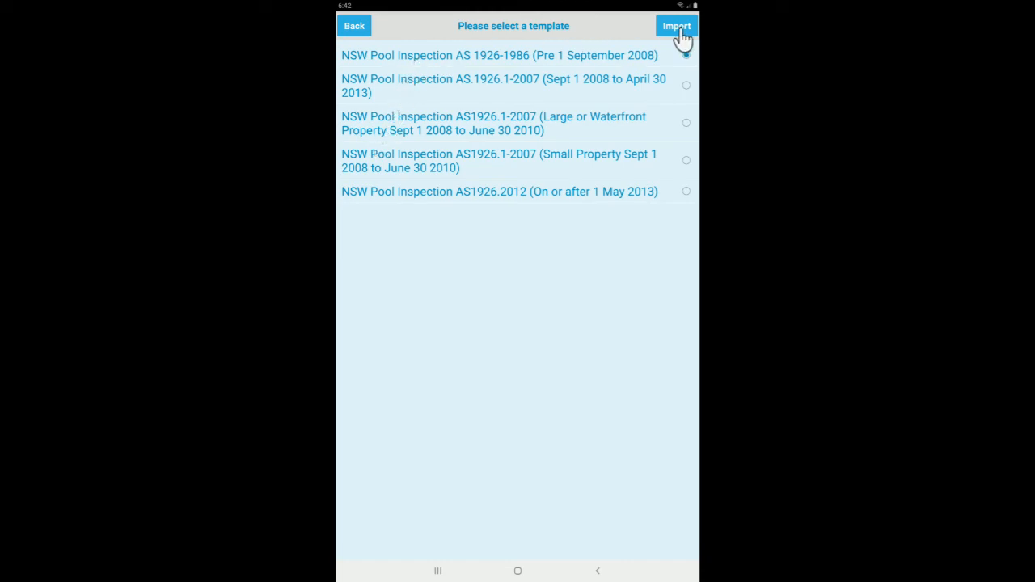
left_click(676, 25)
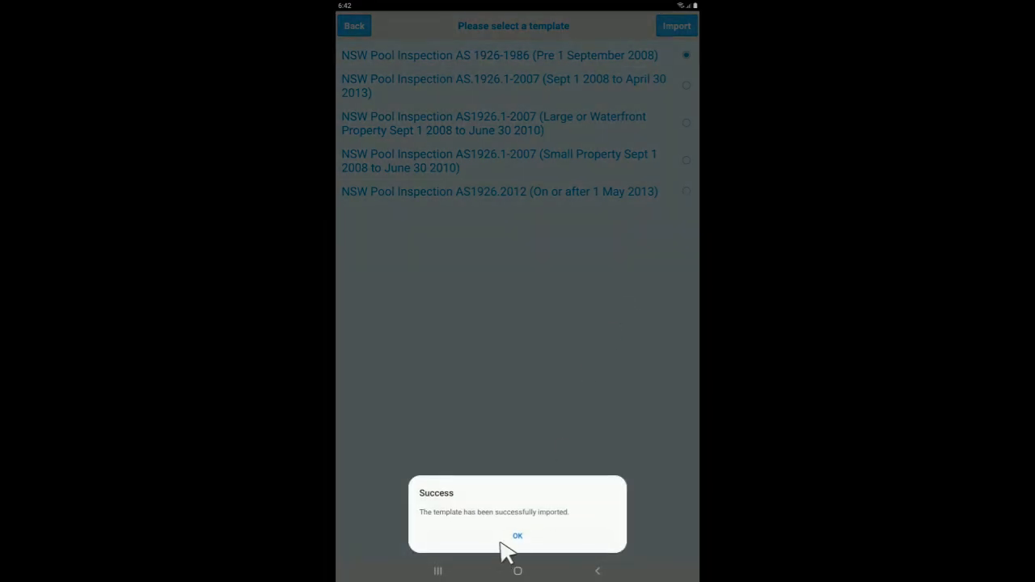
left_click(518, 536)
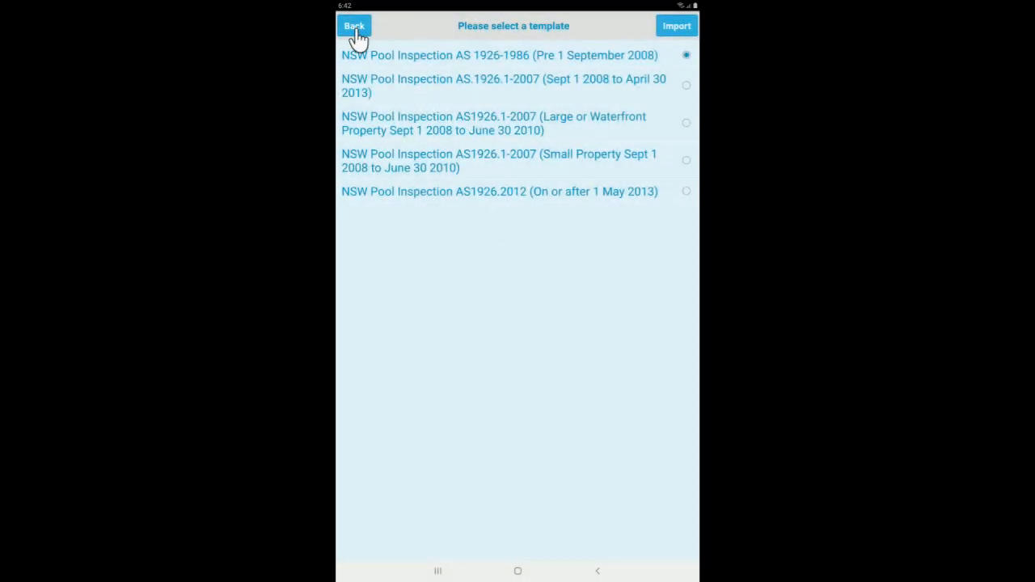
left_click(355, 25)
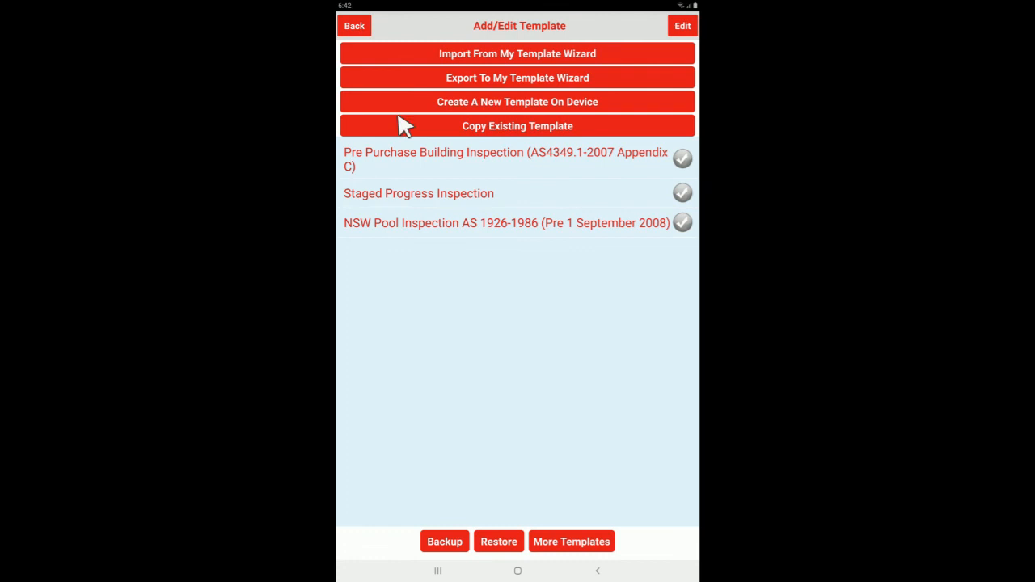